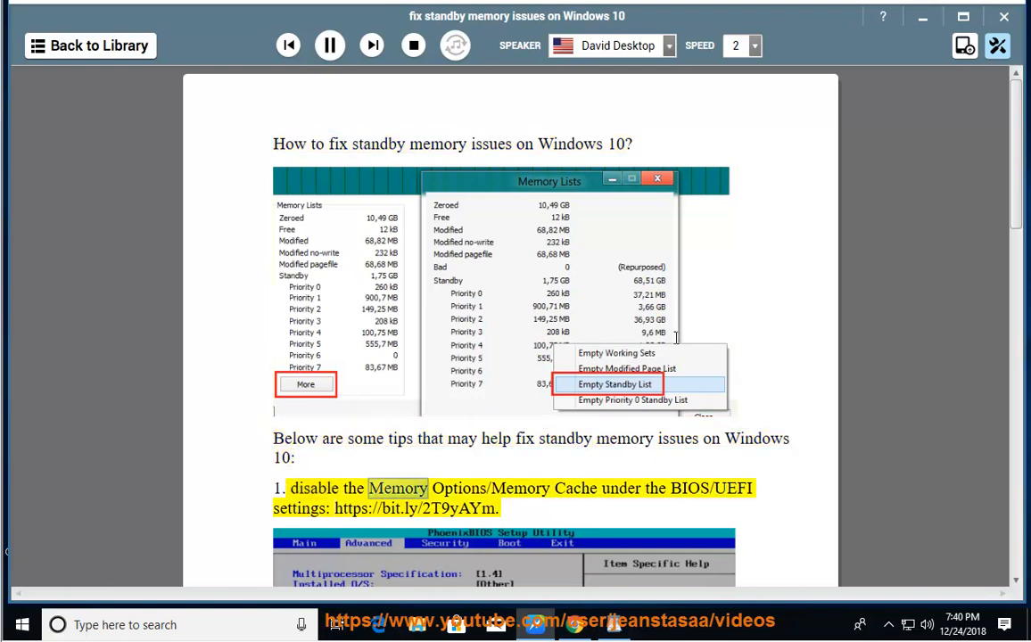
- Scroll down to follow the guide as tips 1 through 3 are read aloud
{"action": "scroll", "scroll_direction": "down", "scroll_amount": 3}
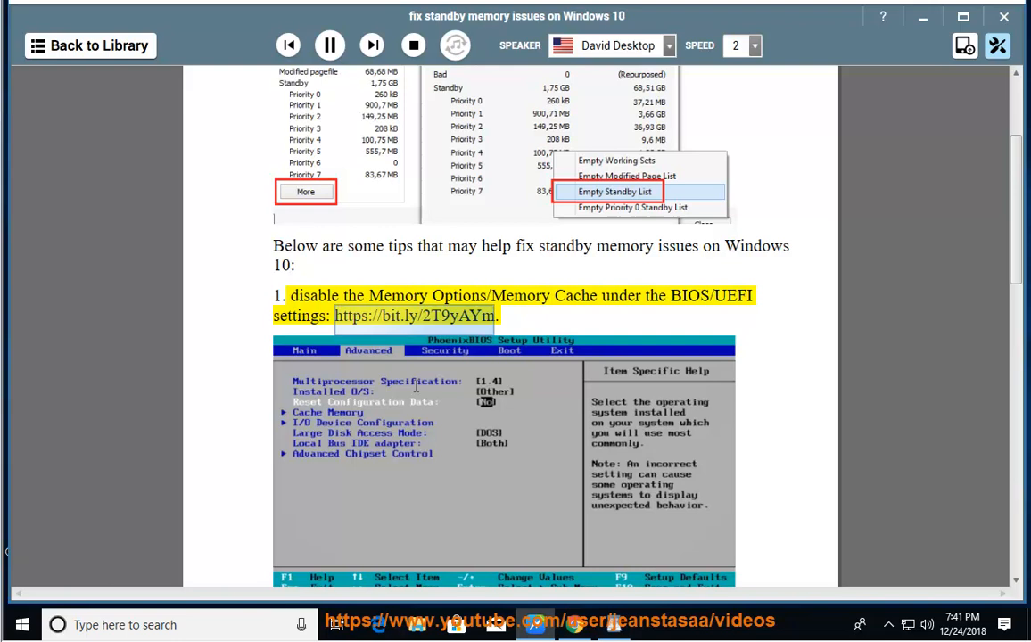
{"action": "mouse_move", "coordinate": [760, 411]}
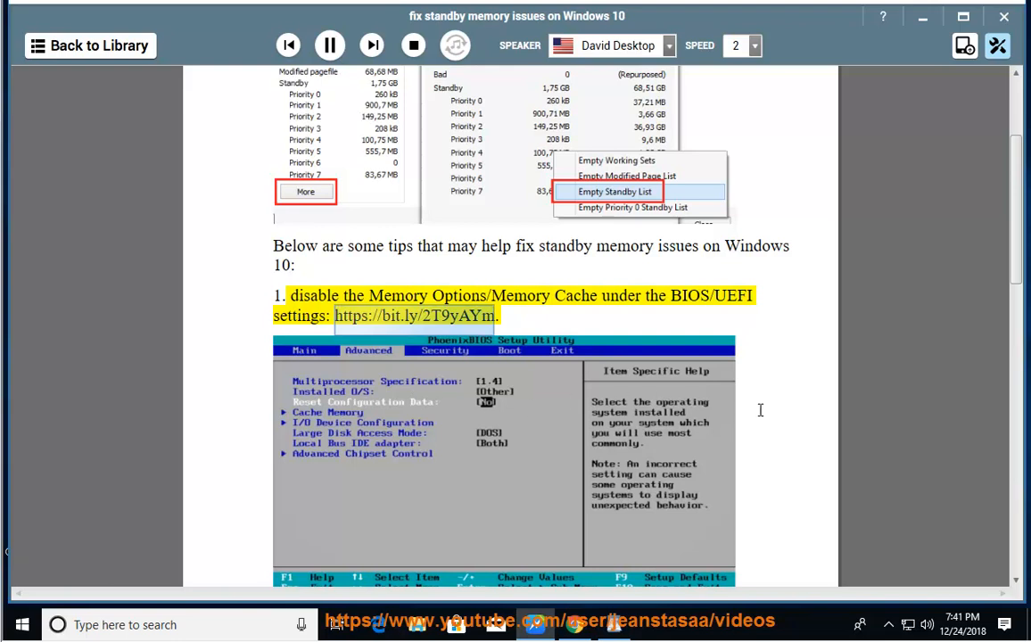
{"action": "scroll", "scroll_direction": "down", "scroll_amount": 3}
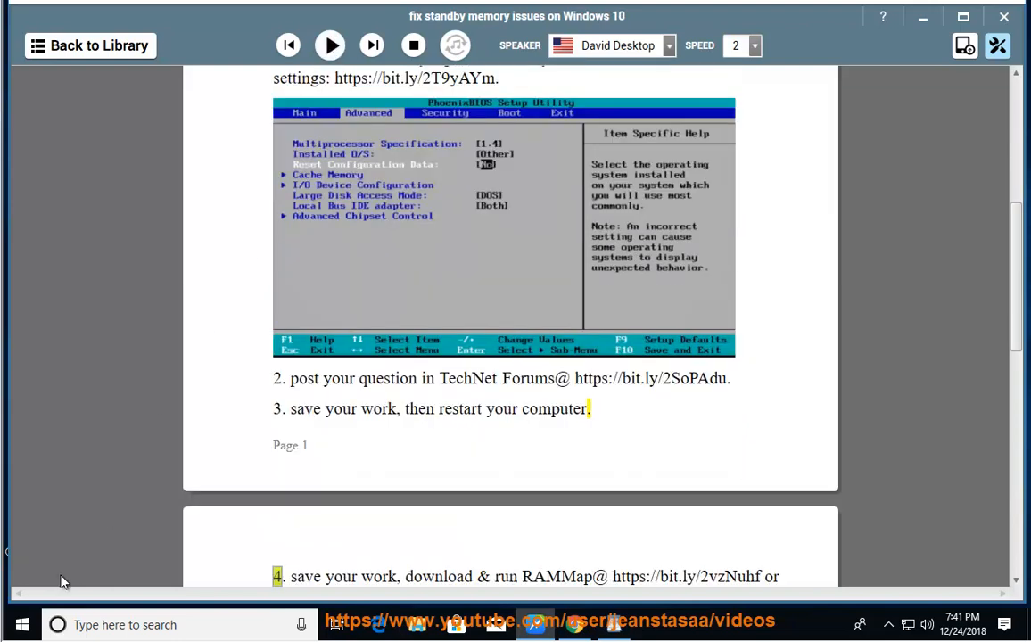
- Resume playback and follow tip 4 on RAMMap and EmptyStandbyList into the FYI note
{"action": "left_click", "coordinate": [22, 624]}
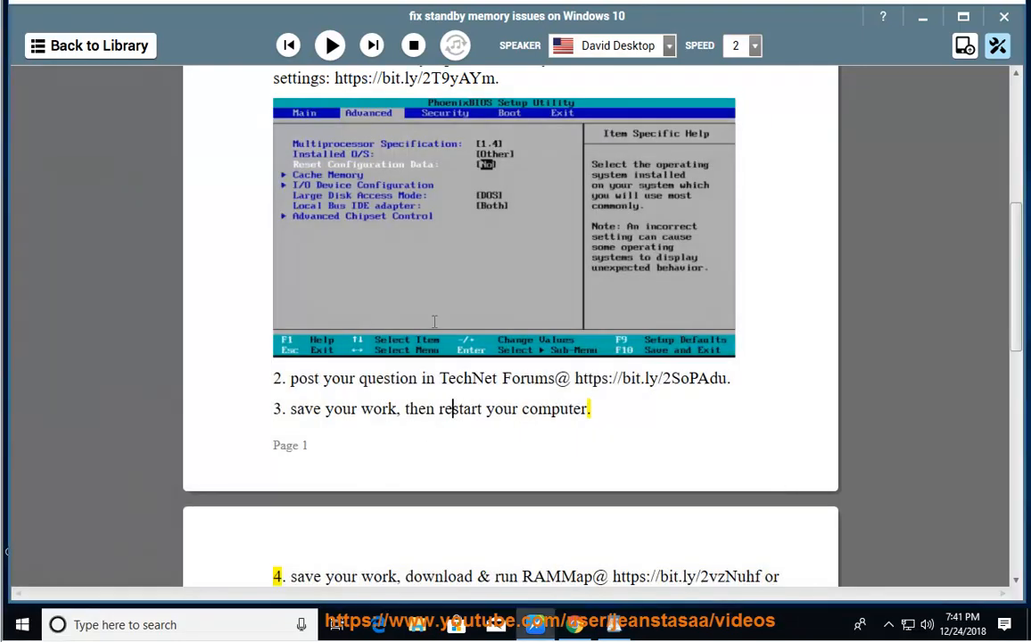
{"action": "left_click", "coordinate": [329, 45]}
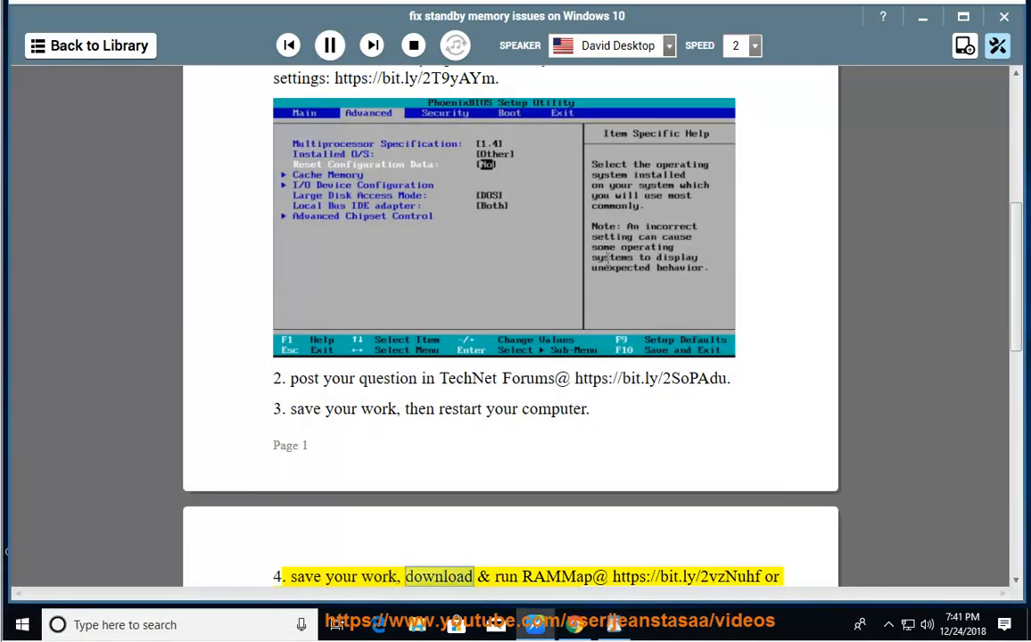
{"action": "scroll", "scroll_direction": "down", "scroll_amount": 3}
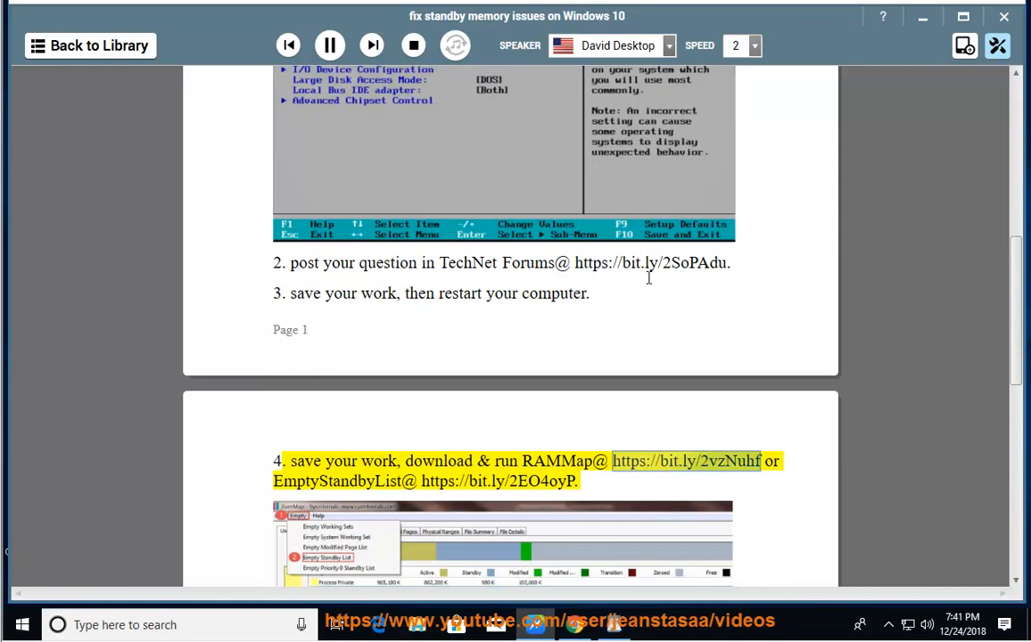
{"action": "scroll", "scroll_direction": "down", "scroll_amount": 3}
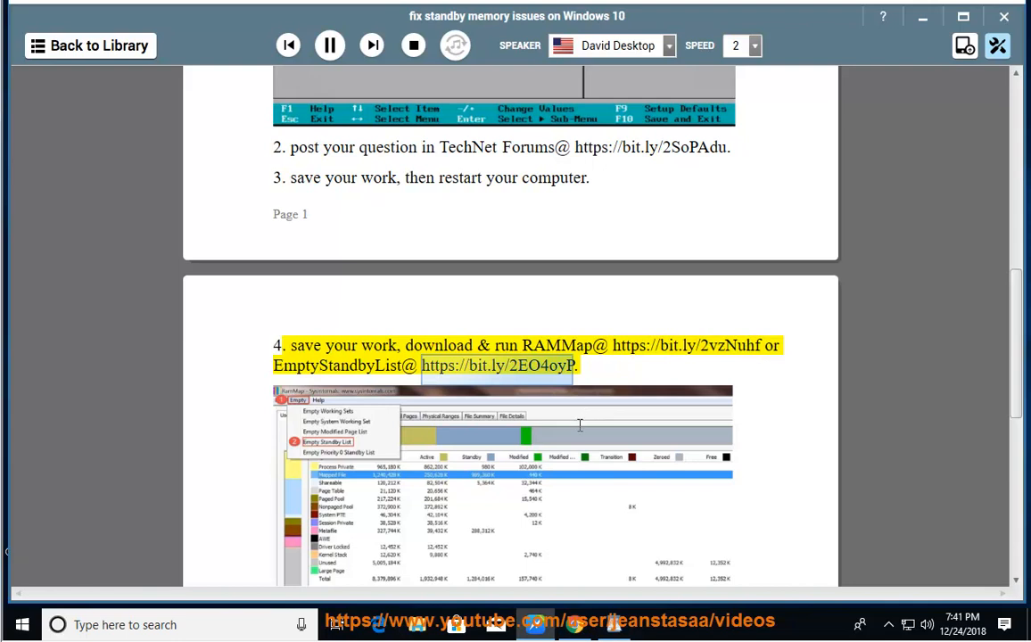
{"action": "scroll", "scroll_direction": "down", "scroll_amount": 3}
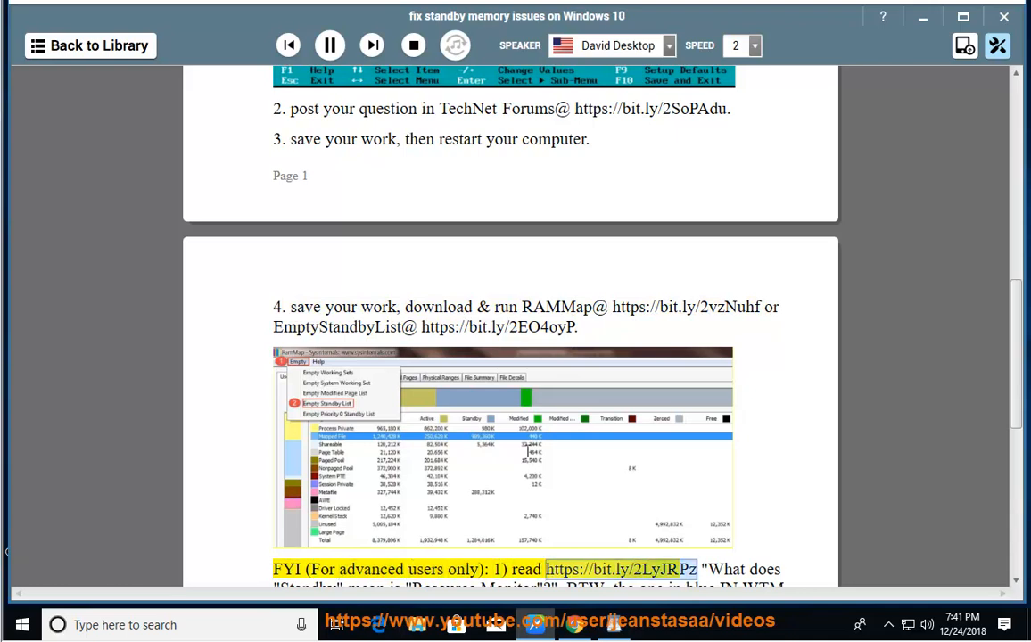
- Follow the FYI note's Standby memory explanation, then pause the reading
{"action": "scroll", "scroll_direction": "down", "scroll_amount": 3}
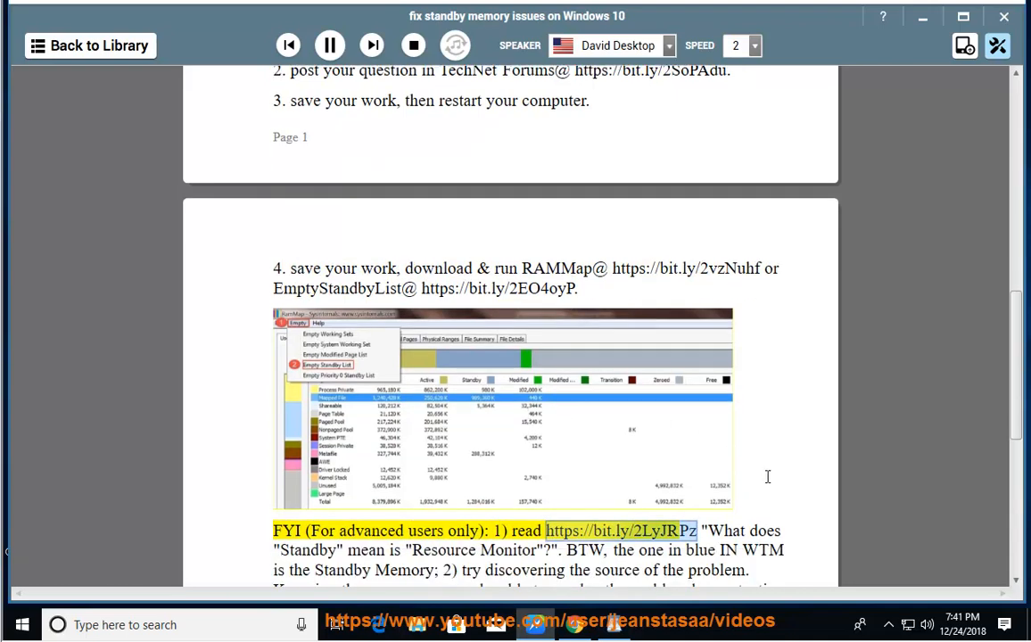
{"action": "mouse_move", "coordinate": [763, 469]}
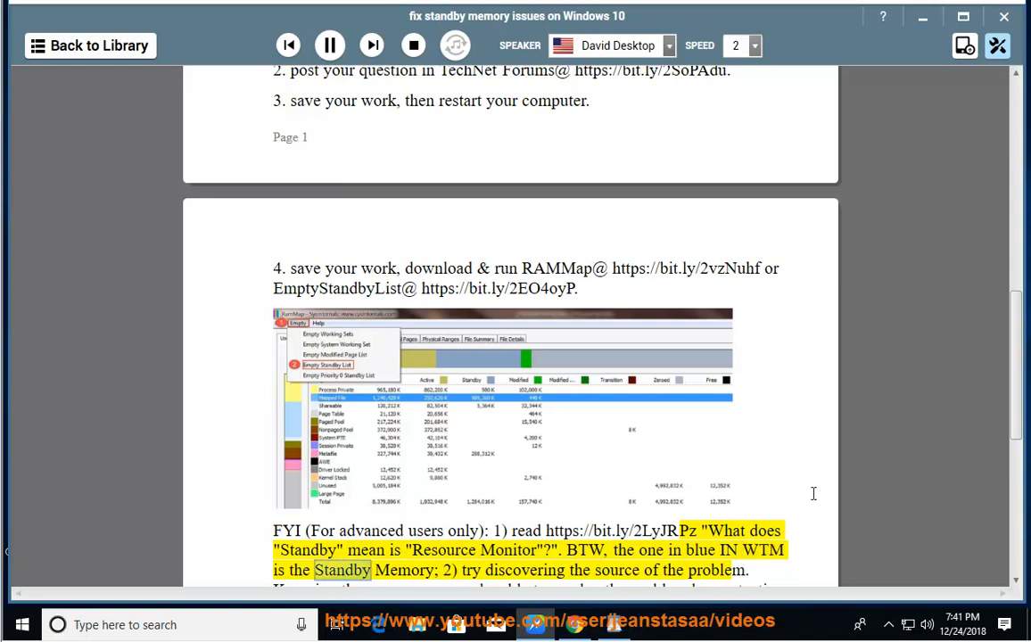
{"action": "left_click", "coordinate": [330, 46]}
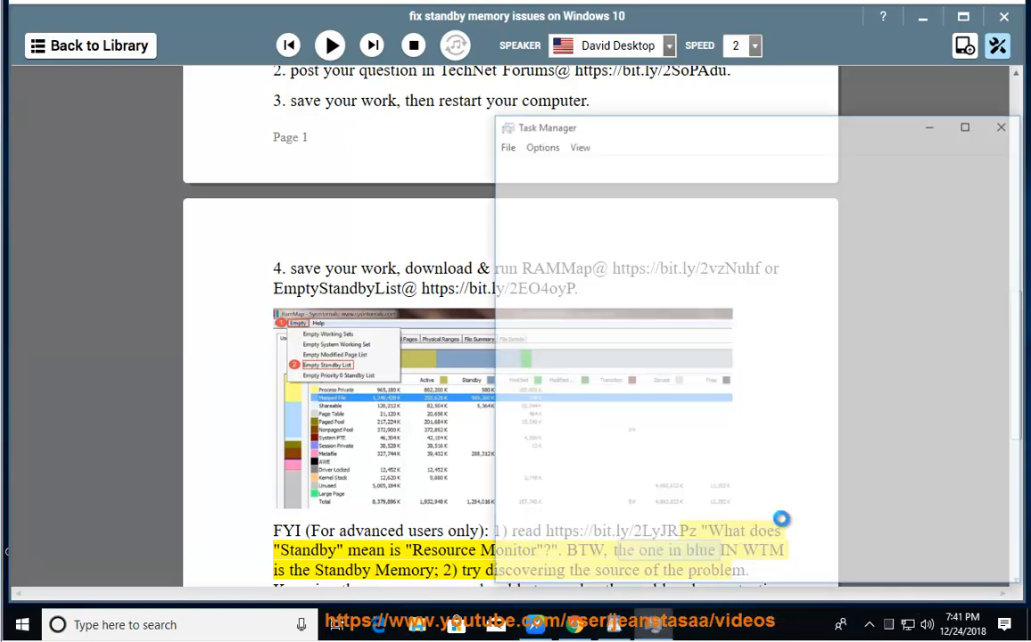
- Show the CPU details on Task Manager's Performance tab and launch Resource Monitor
{"action": "left_click", "coordinate": [575, 164]}
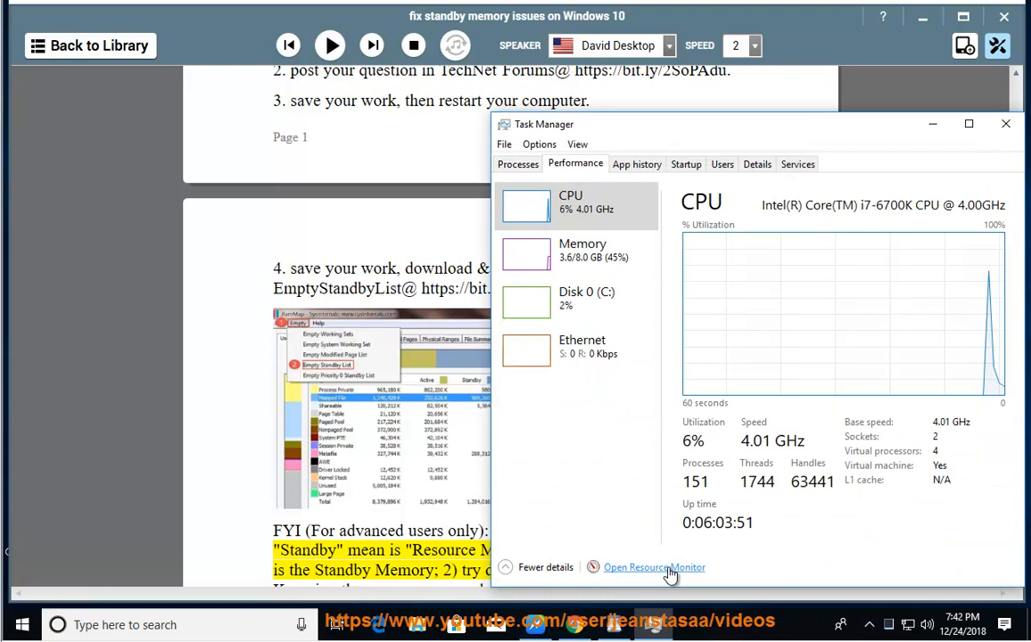
{"action": "left_click", "coordinate": [654, 567]}
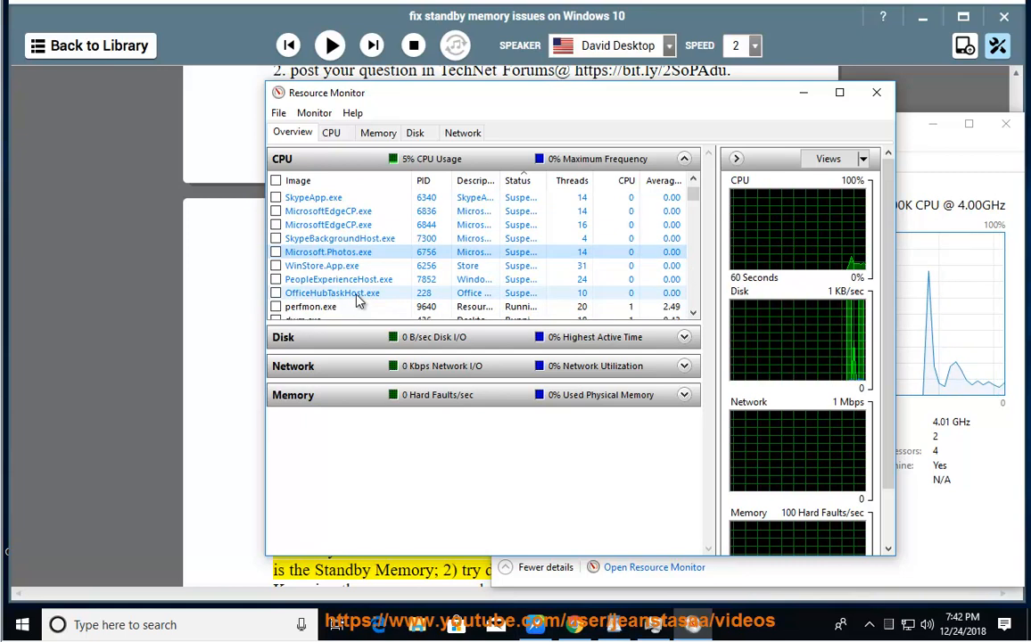
- Inspect the OfficeHubTaskHost.exe and Microsoft.Photos.exe processes, then switch back to Read Aloud
{"action": "left_click", "coordinate": [332, 292]}
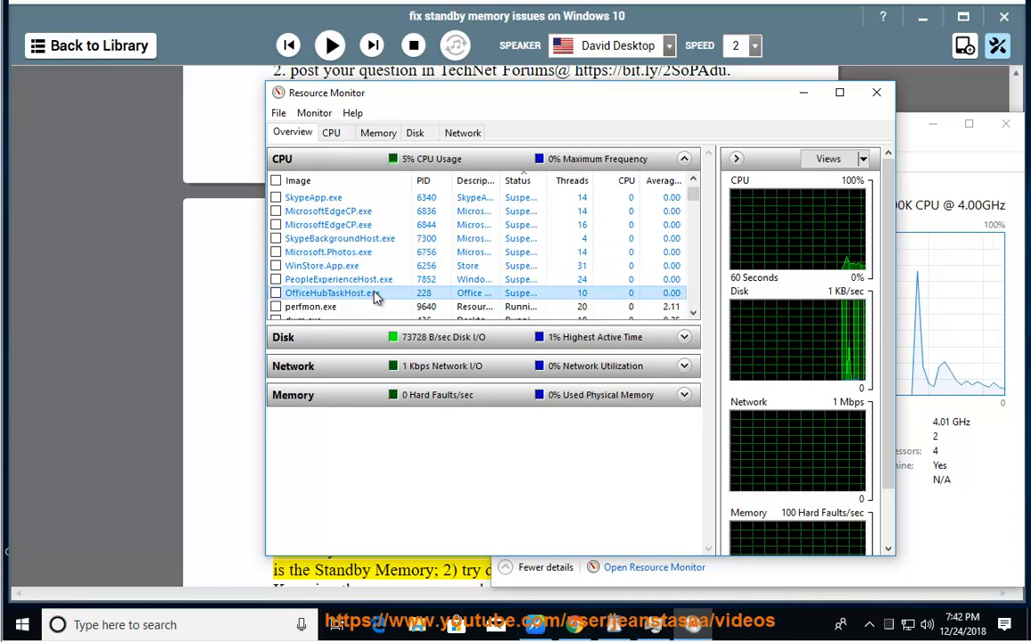
{"action": "right_click", "coordinate": [331, 293]}
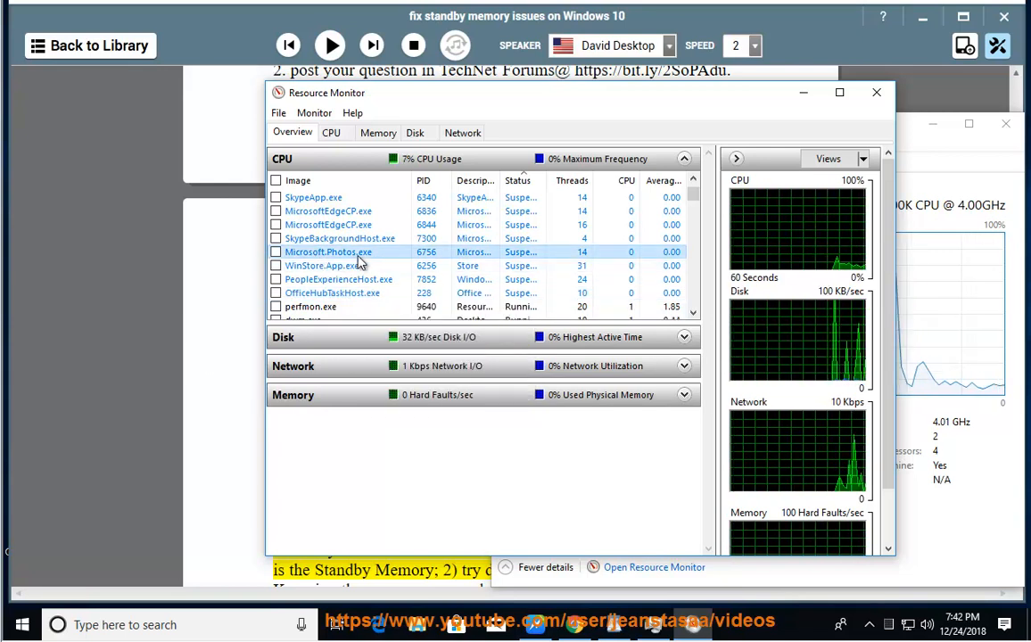
{"action": "left_click", "coordinate": [321, 265]}
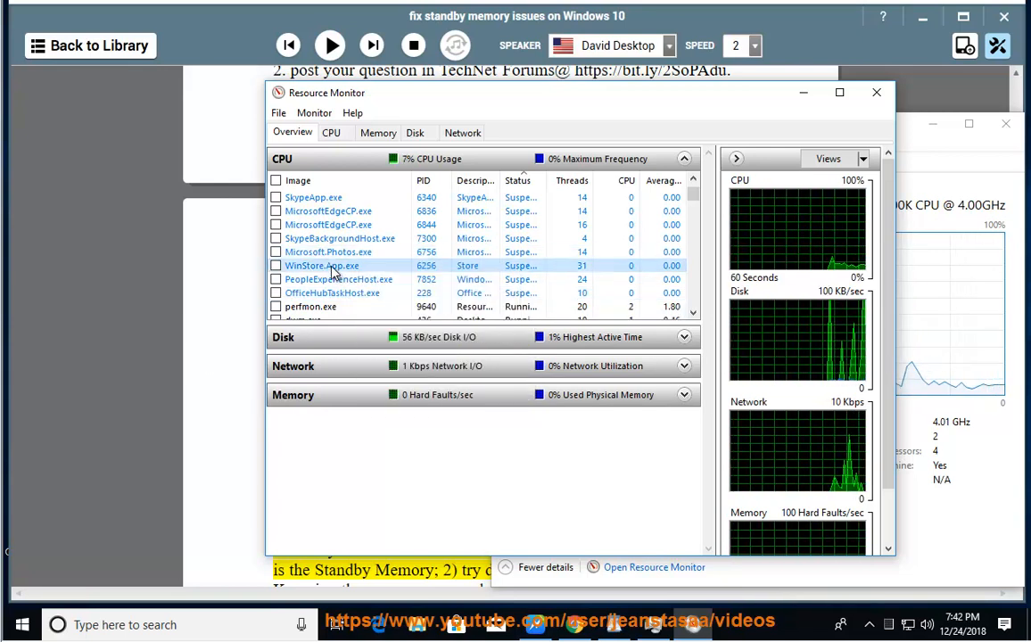
{"action": "left_click", "coordinate": [876, 92]}
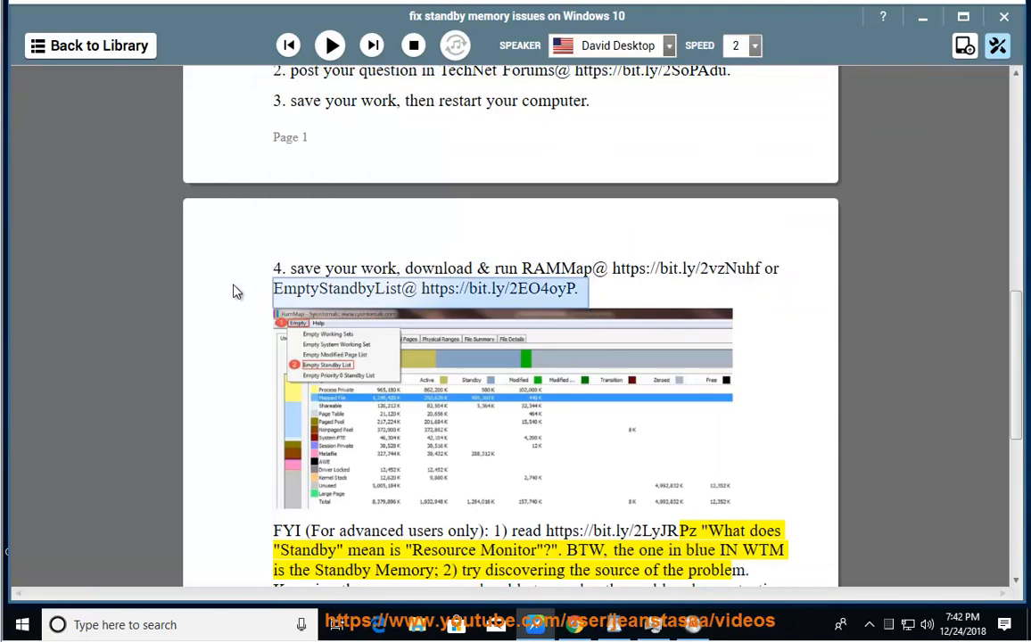
{"action": "mouse_move", "coordinate": [248, 274]}
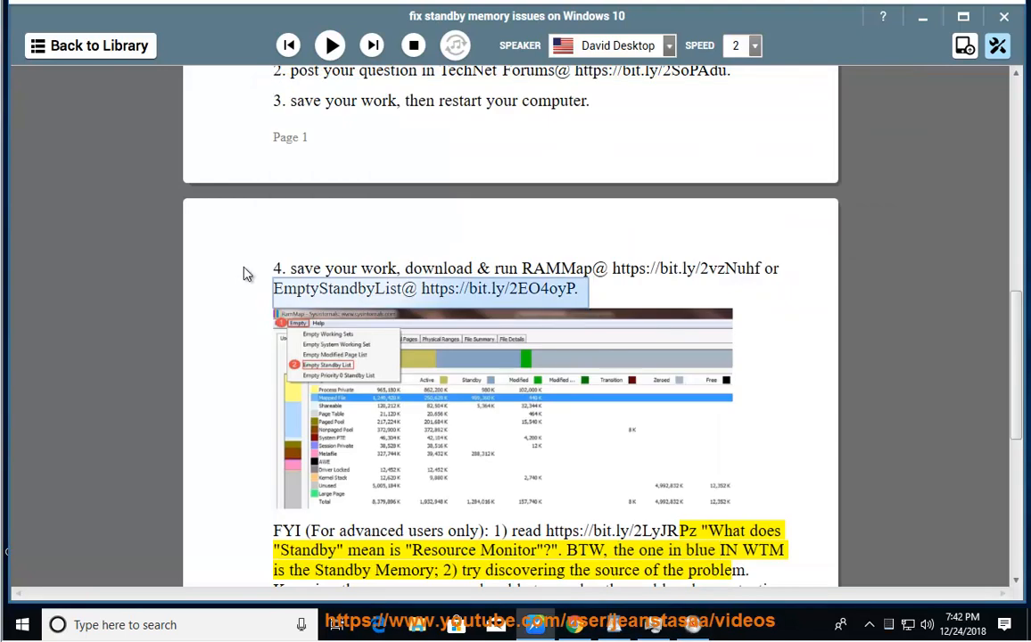
- Resume reading through the FYI note into the paragraph on excluding files from scans
{"action": "left_click", "coordinate": [329, 45]}
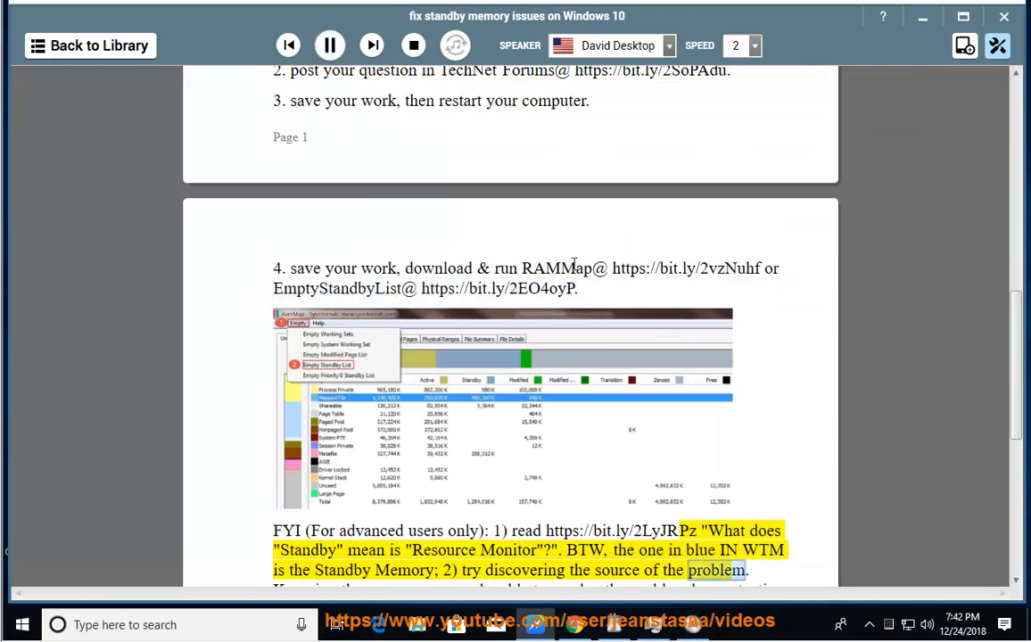
{"action": "scroll", "scroll_direction": "down", "scroll_amount": 3}
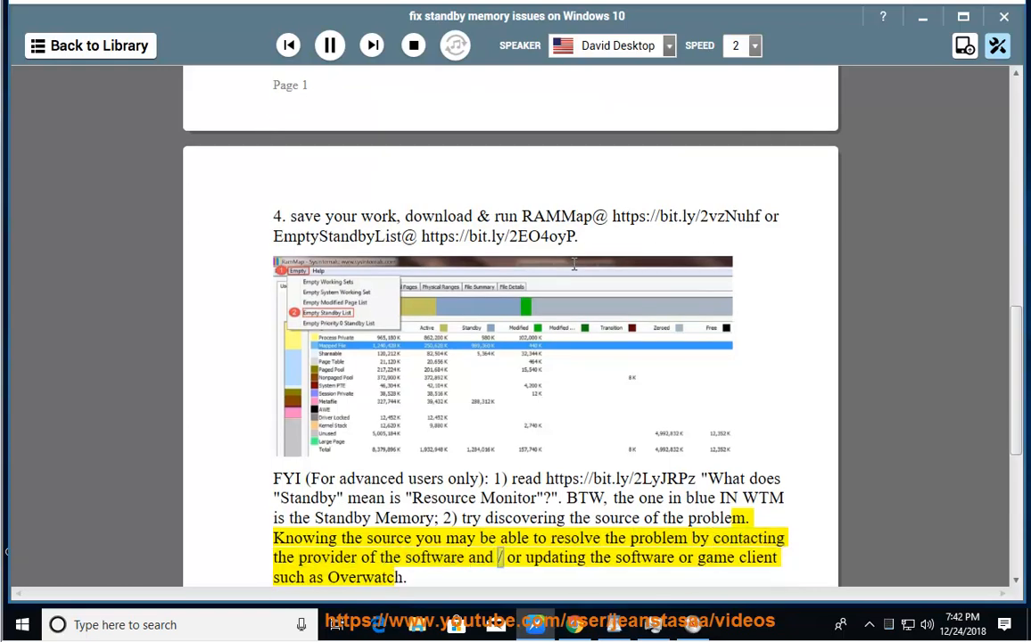
{"action": "double_click", "coordinate": [757, 557]}
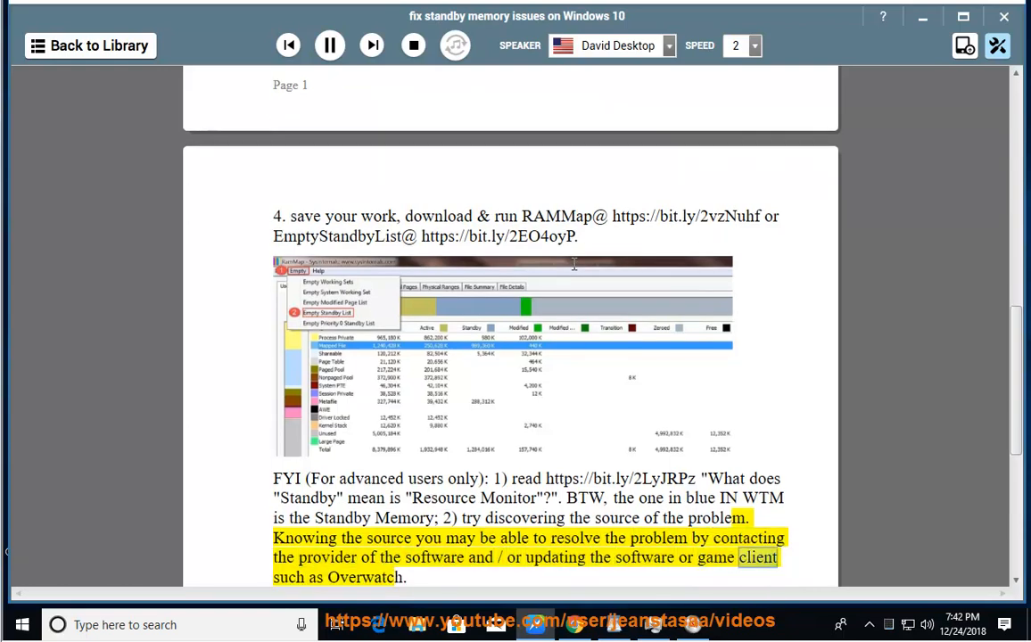
{"action": "scroll", "scroll_direction": "down", "scroll_amount": 3}
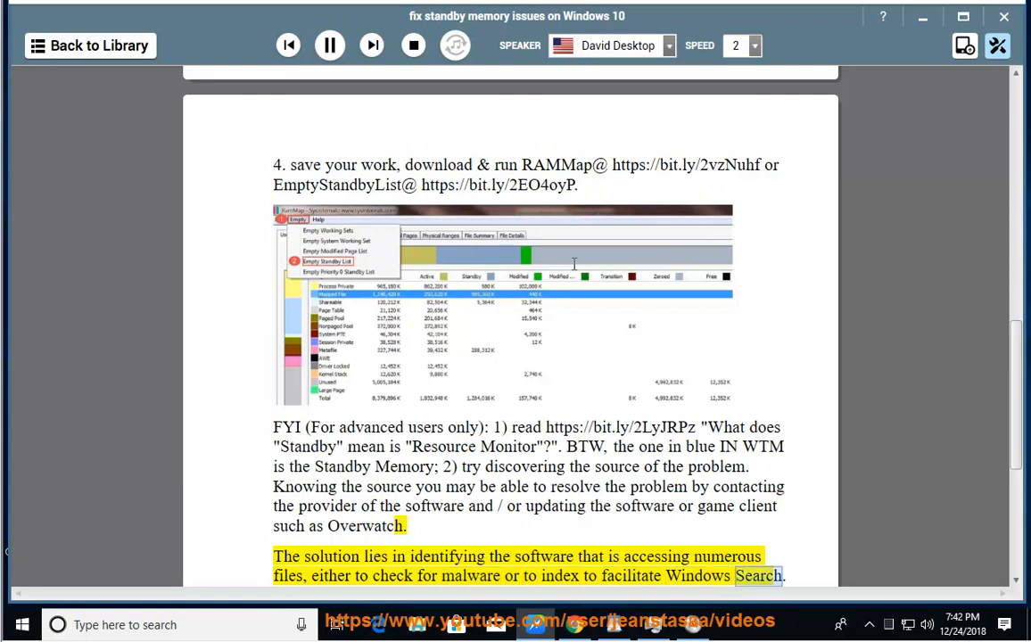
{"action": "scroll", "scroll_direction": "down", "scroll_amount": 3}
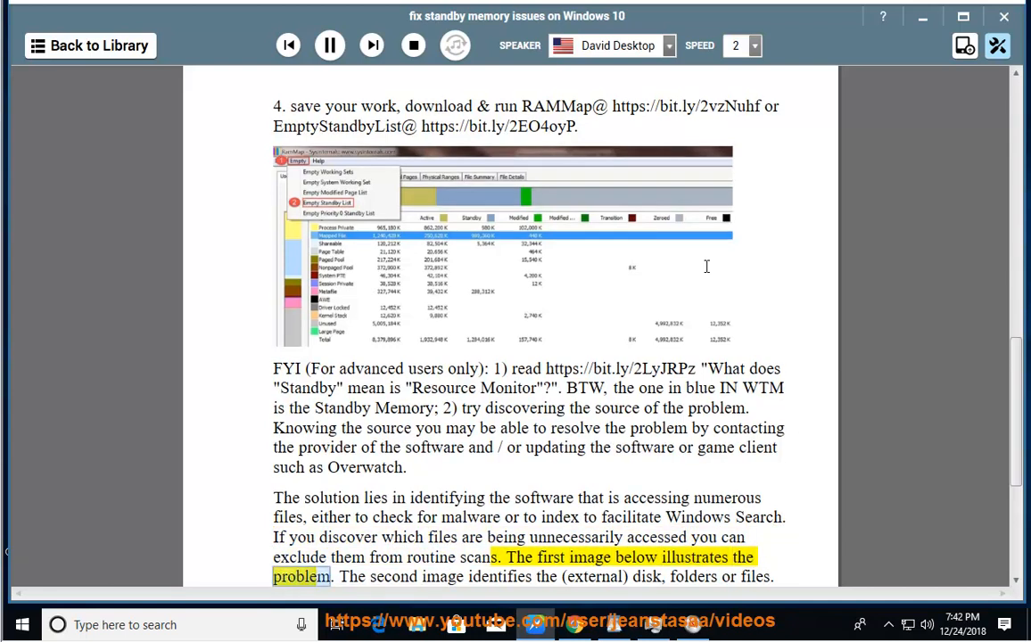
{"action": "scroll", "scroll_direction": "down", "scroll_amount": 3}
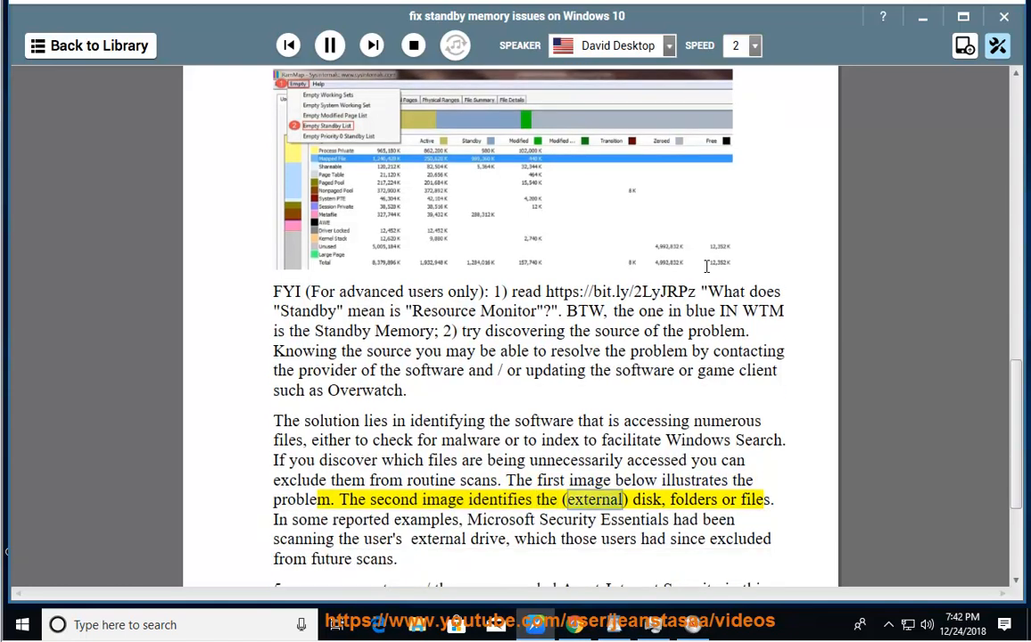